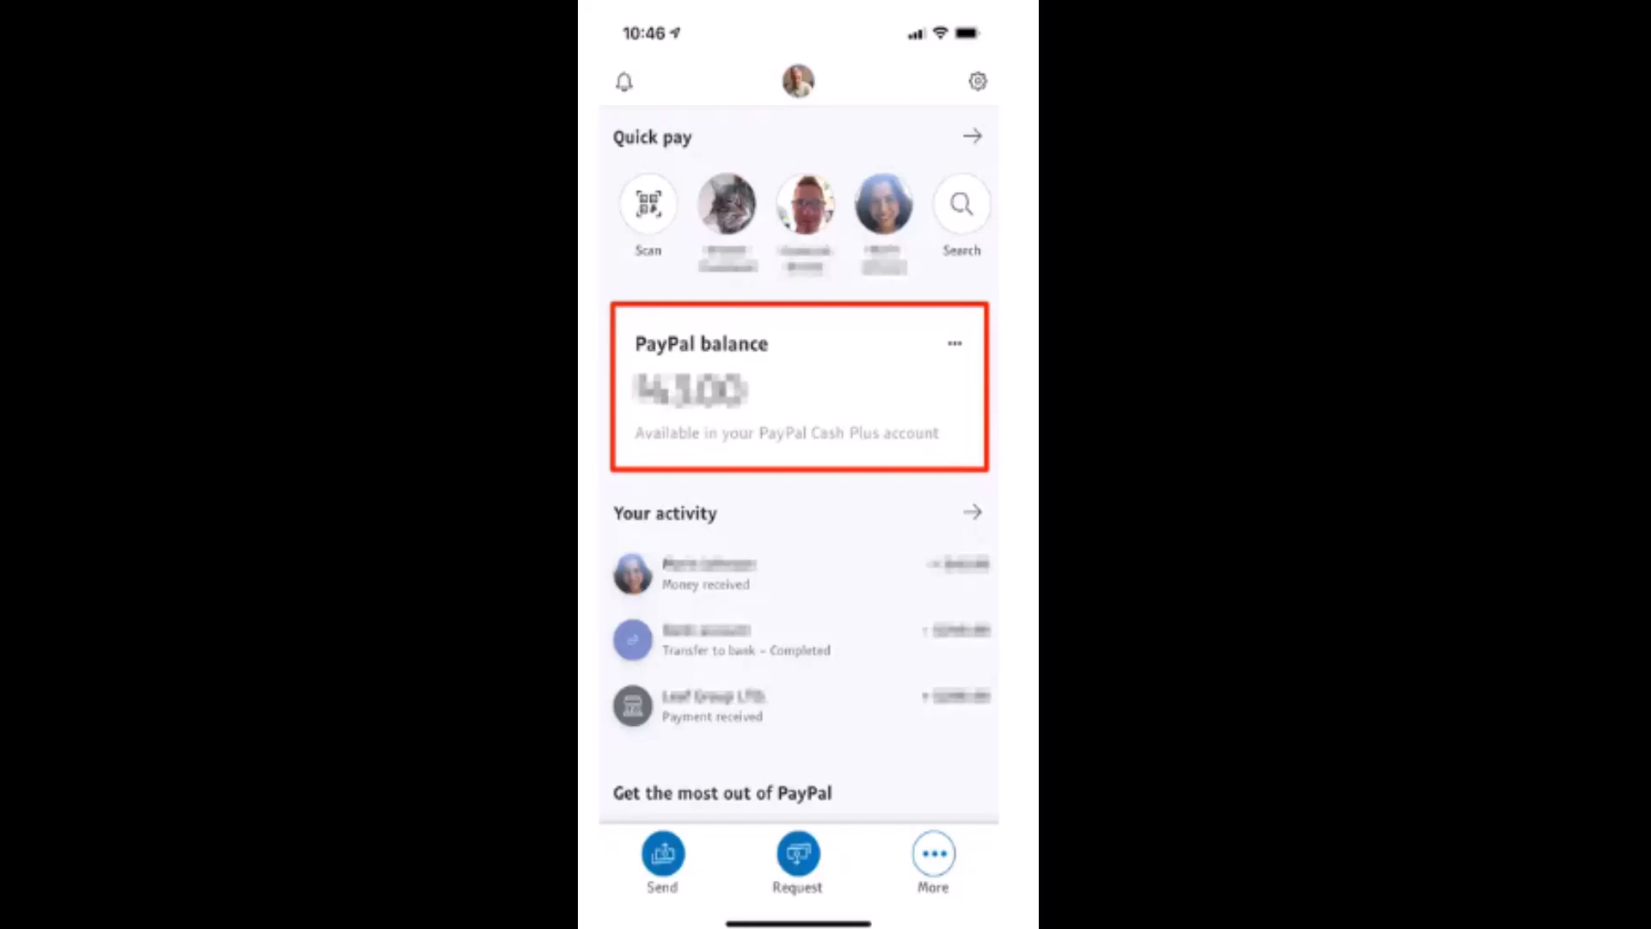
# Step: View the PayPal balance details and start transferring the balance to the linked bank
pyautogui.click(797, 387)
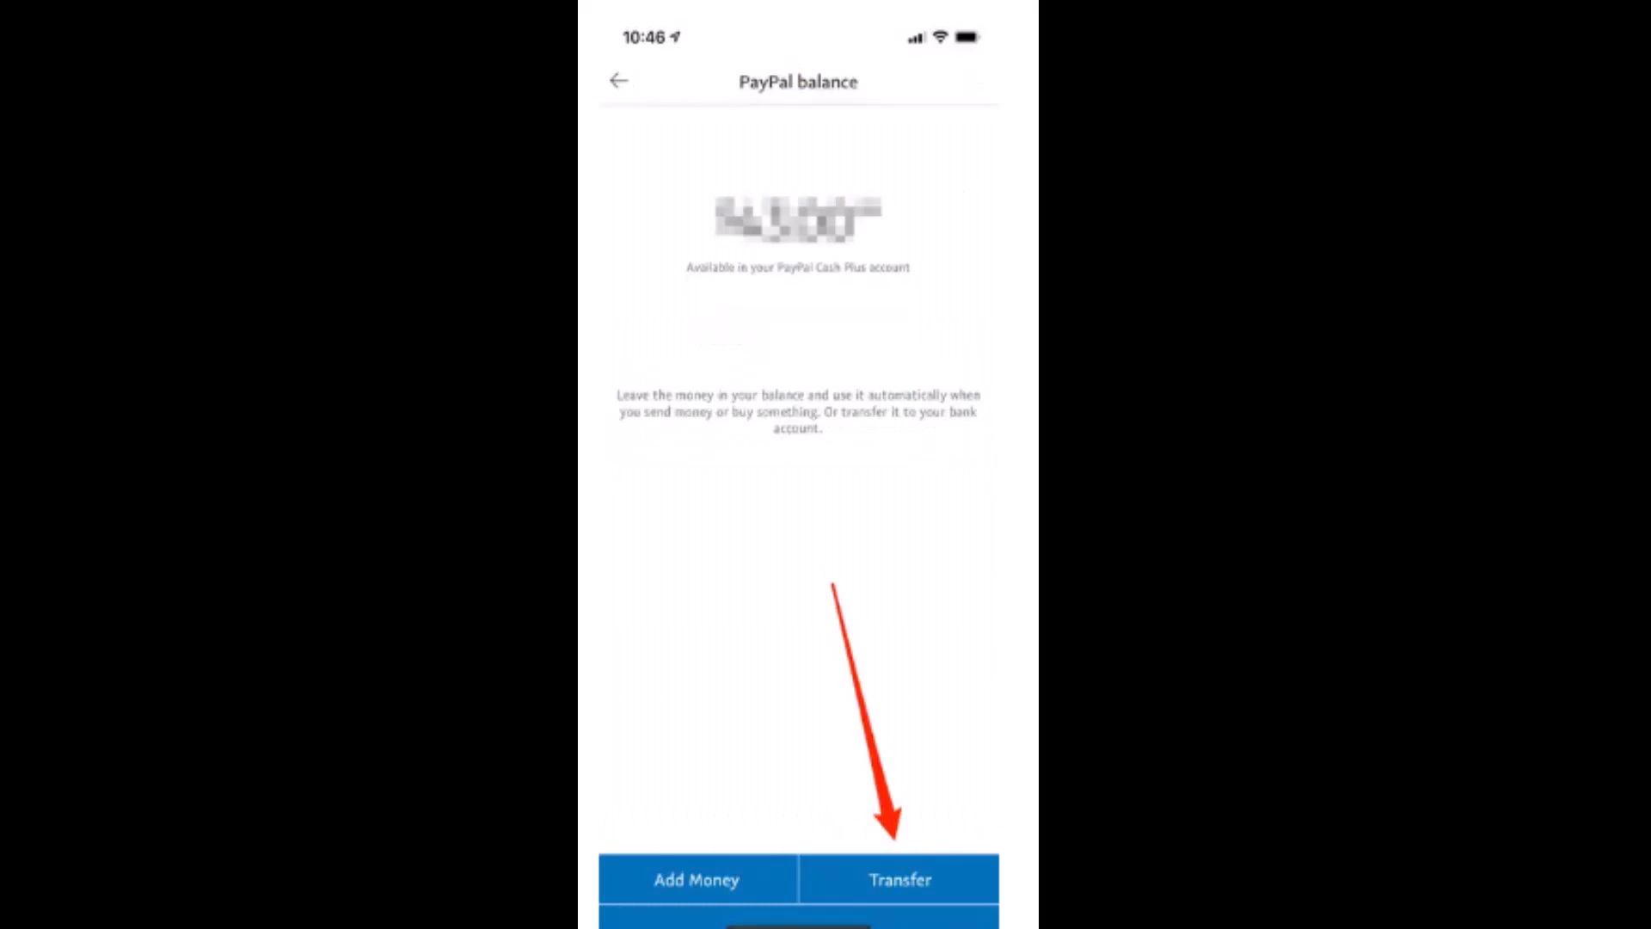
pyautogui.click(899, 879)
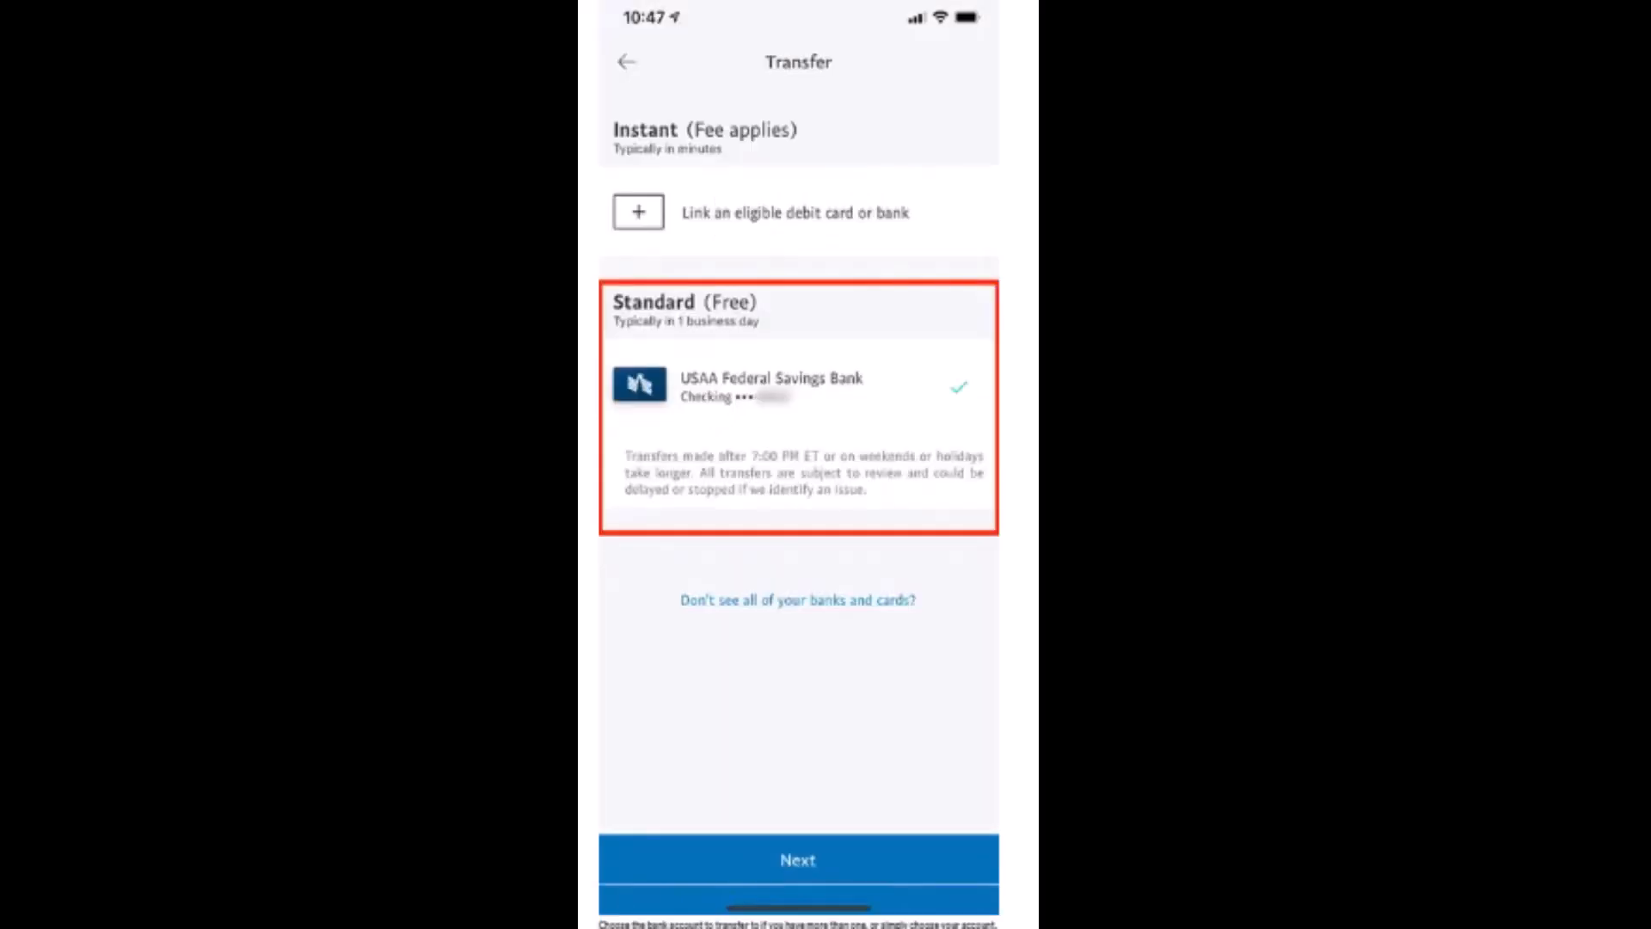